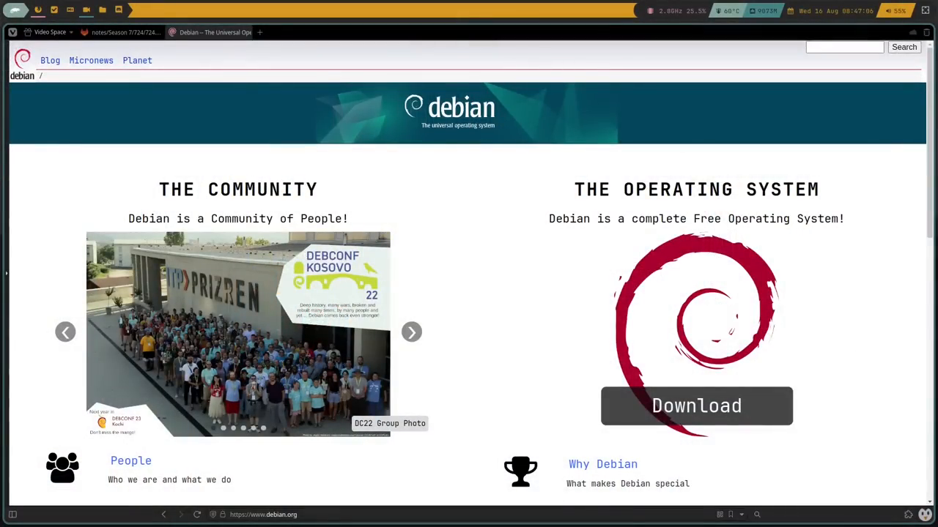
mouse_move(664, 239)
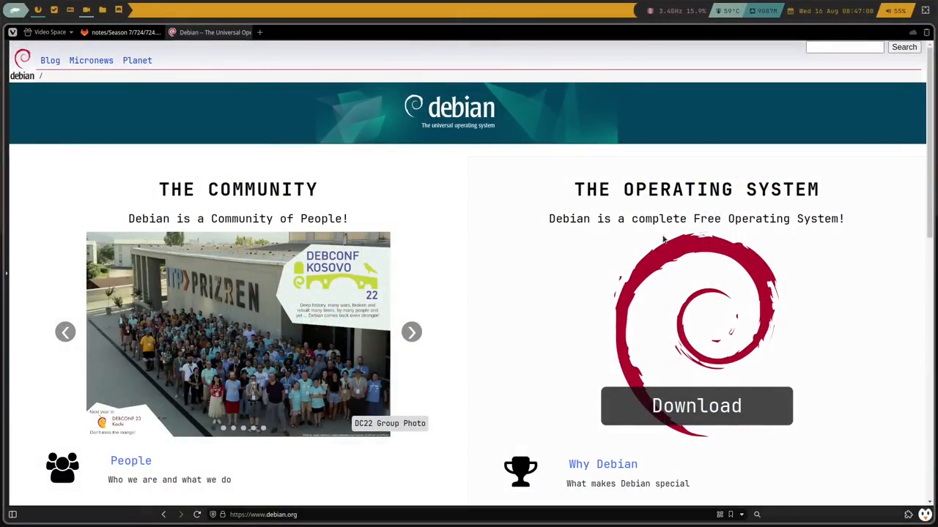
mouse_move(485, 227)
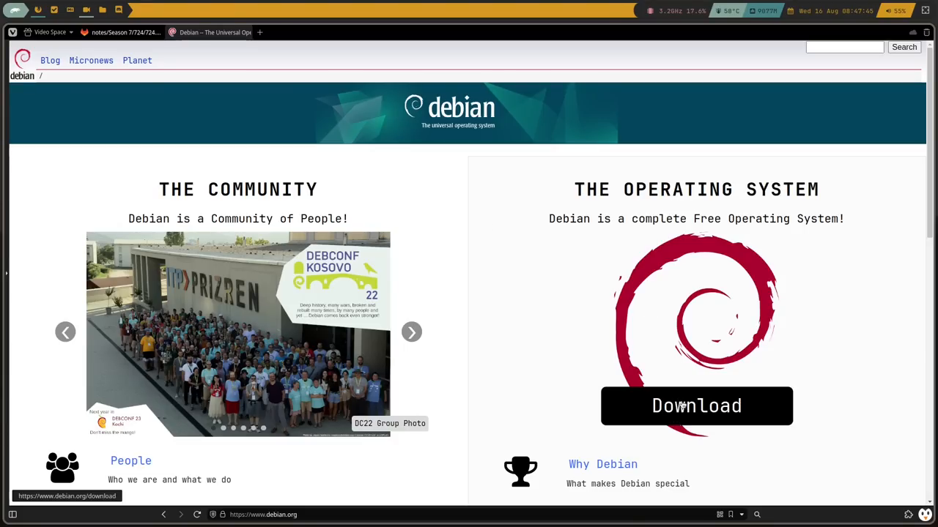
Start the Debian download from the homepage, landing on the thank-you page for debian-12.1.0-amd64-netinst.iso
click(696, 406)
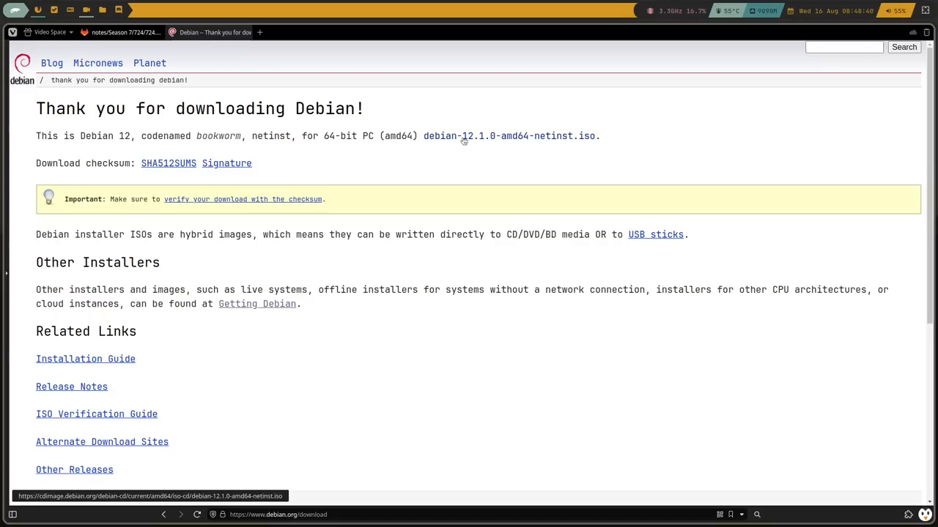
mouse_move(464, 176)
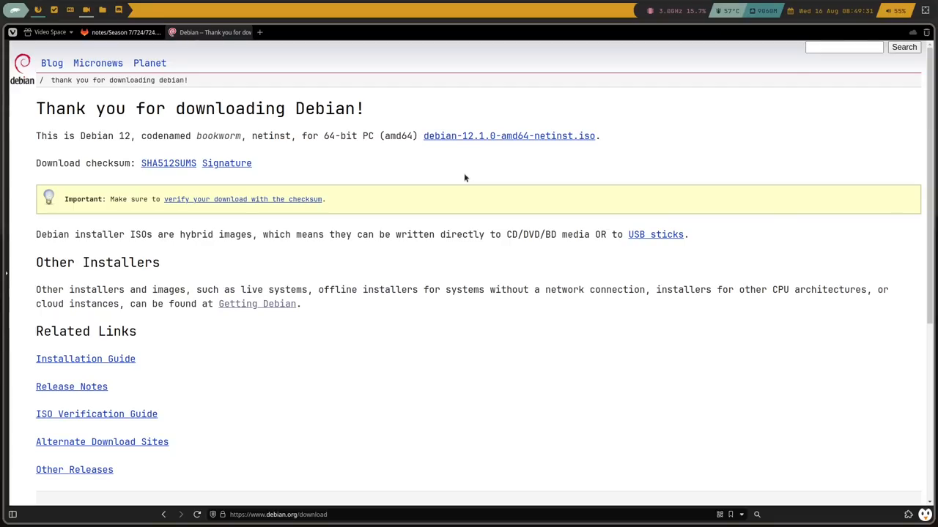
mouse_move(59, 204)
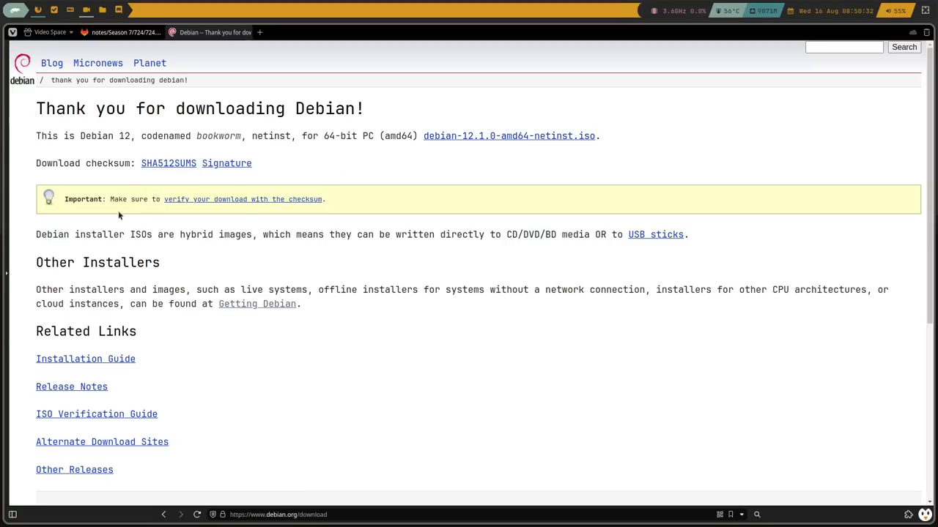
mouse_move(403, 176)
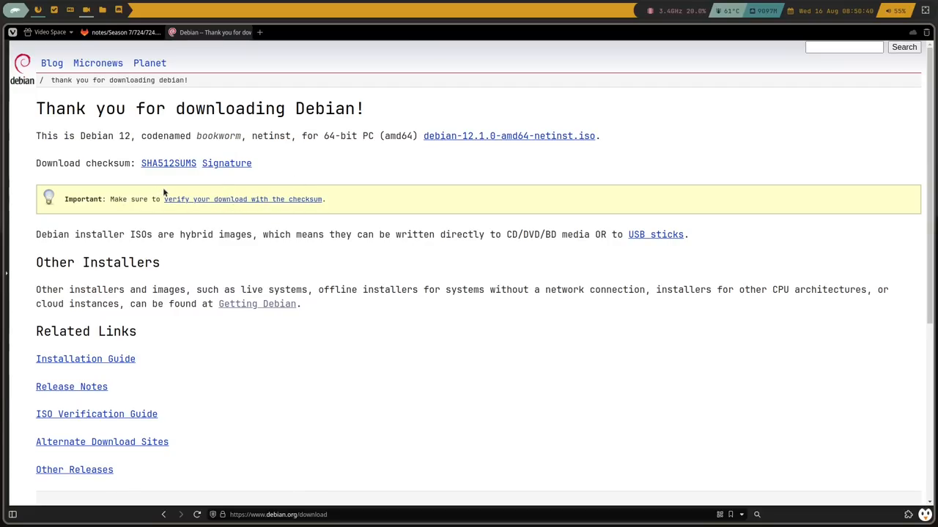
scroll(down, 3)
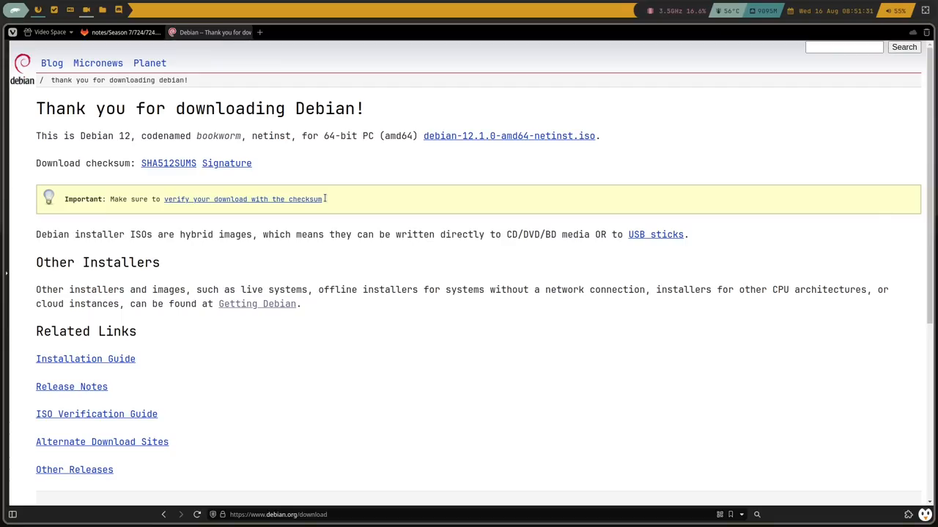
mouse_move(455, 176)
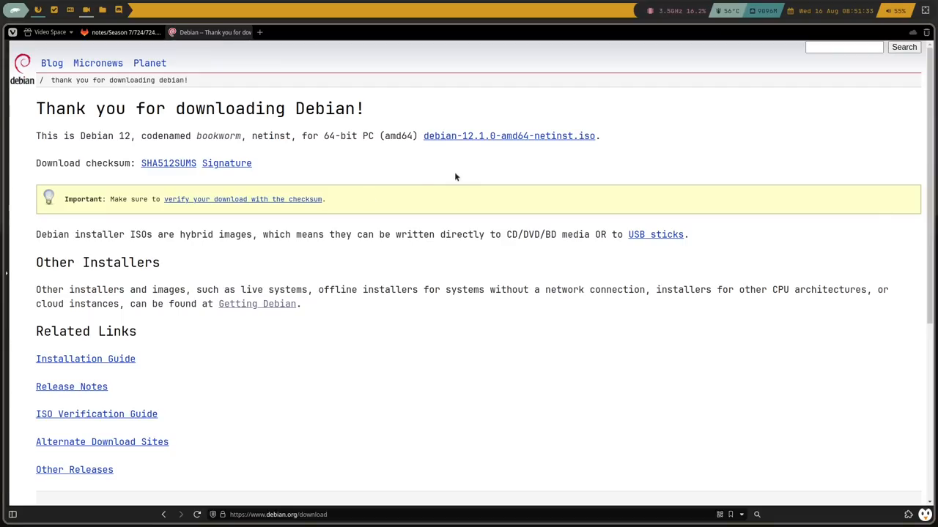
mouse_move(454, 180)
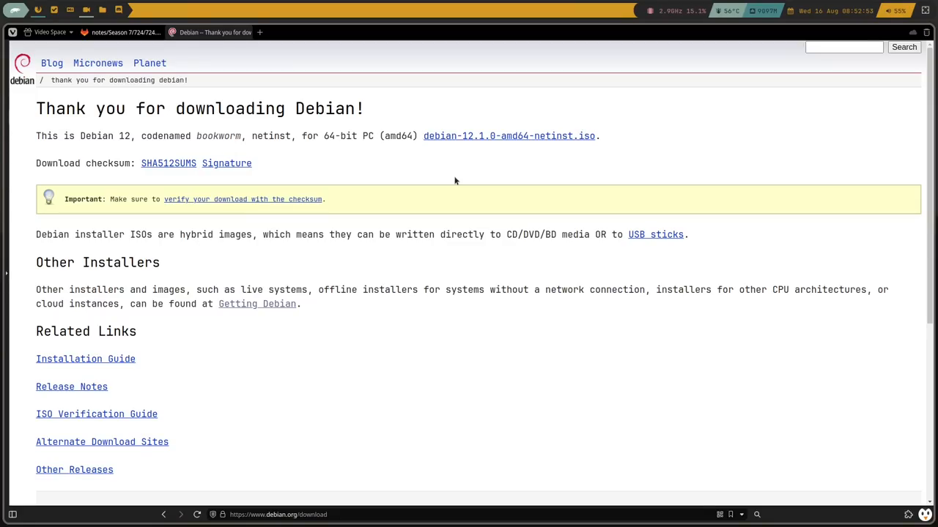
mouse_move(267, 264)
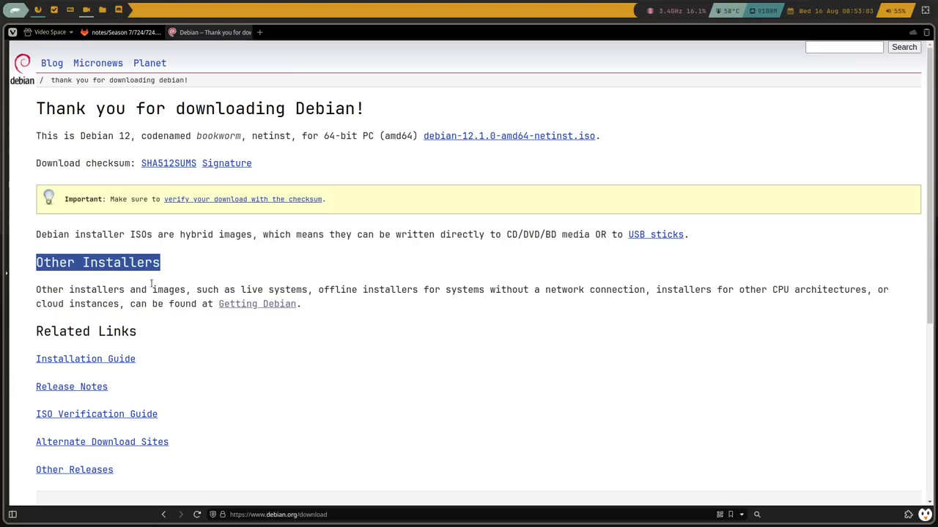
click(256, 304)
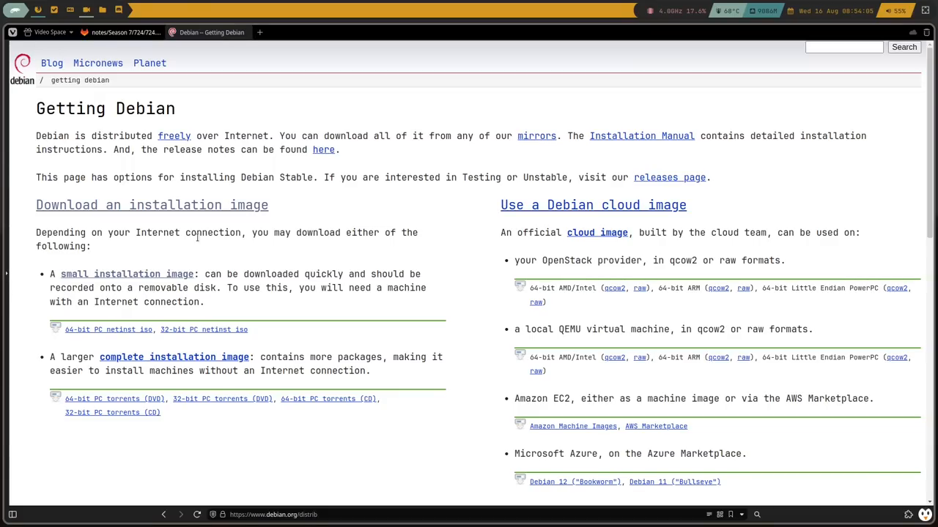
mouse_move(109, 329)
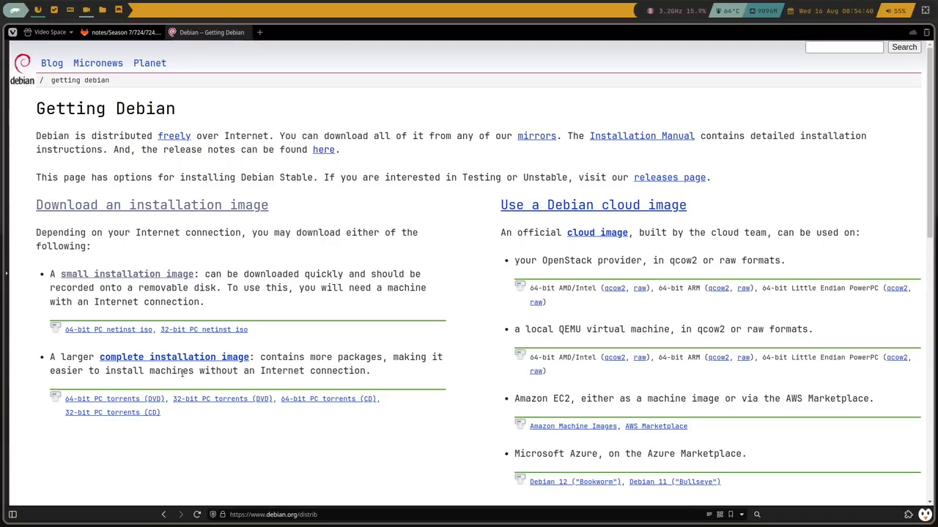
scroll(down, 3)
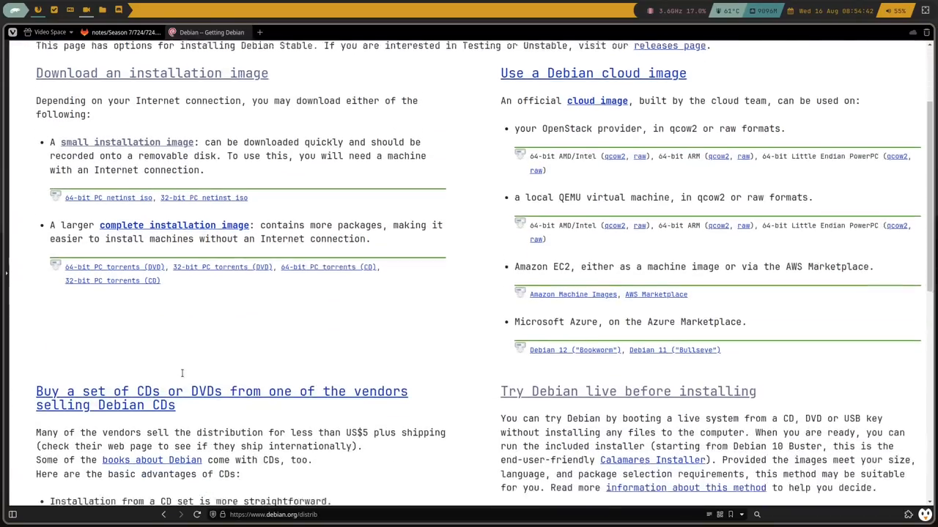
scroll(down, 3)
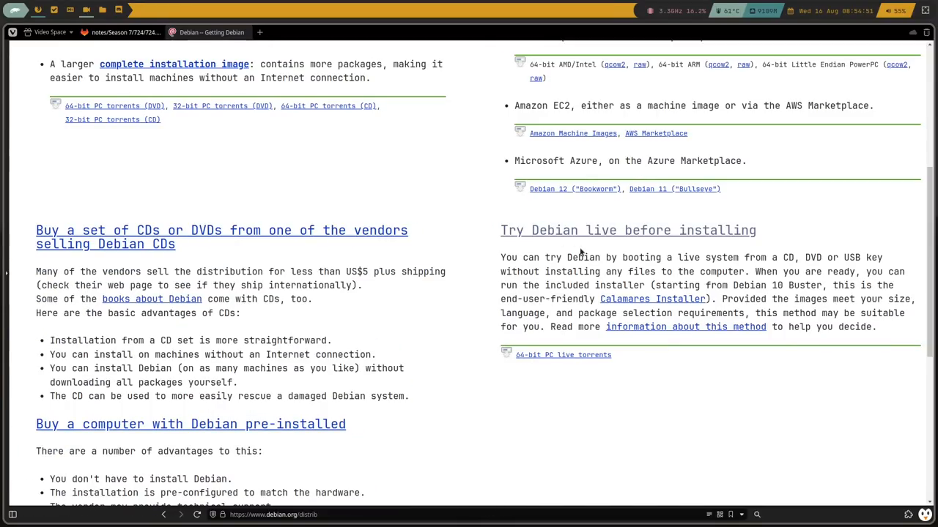
scroll(up, 3)
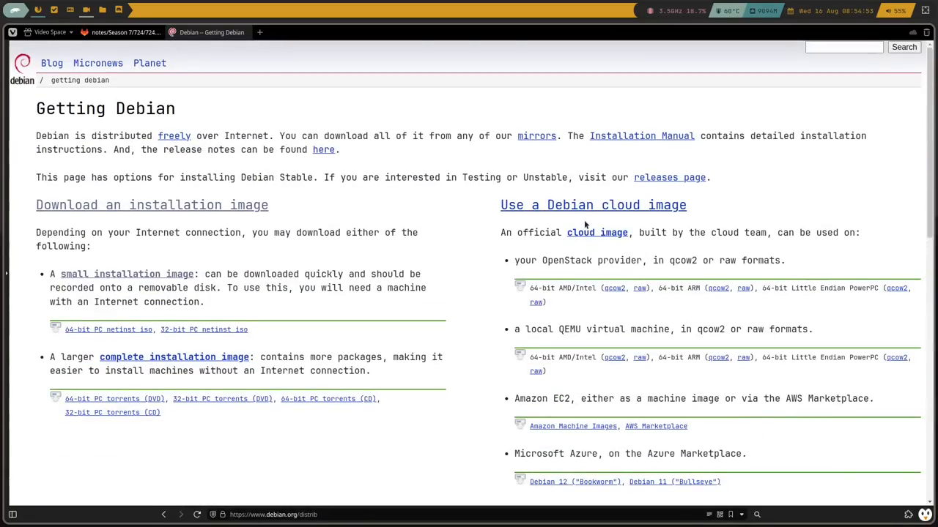
scroll(down, 3)
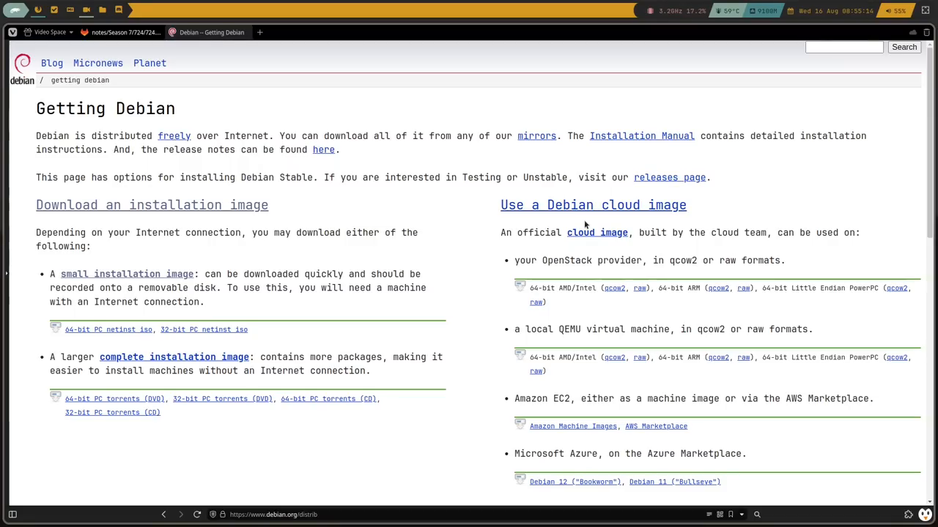
scroll(down, 3)
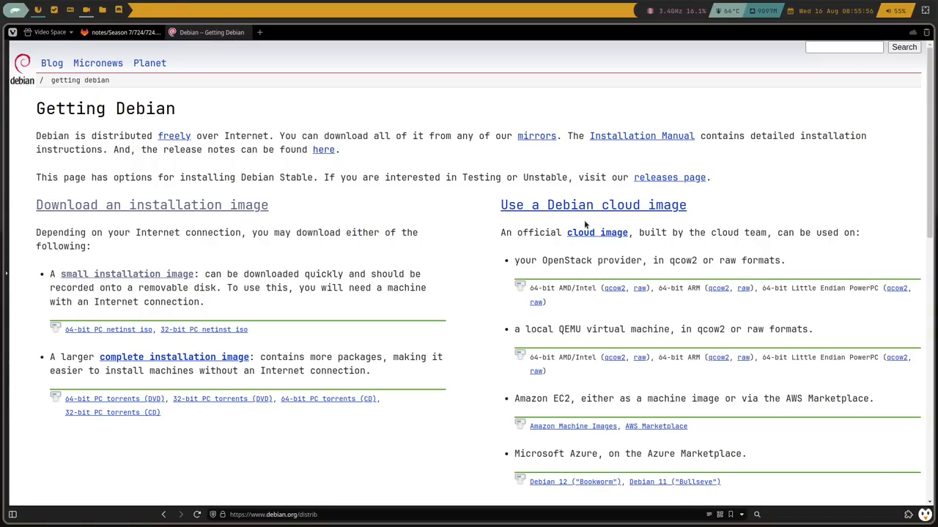
scroll(down, 3)
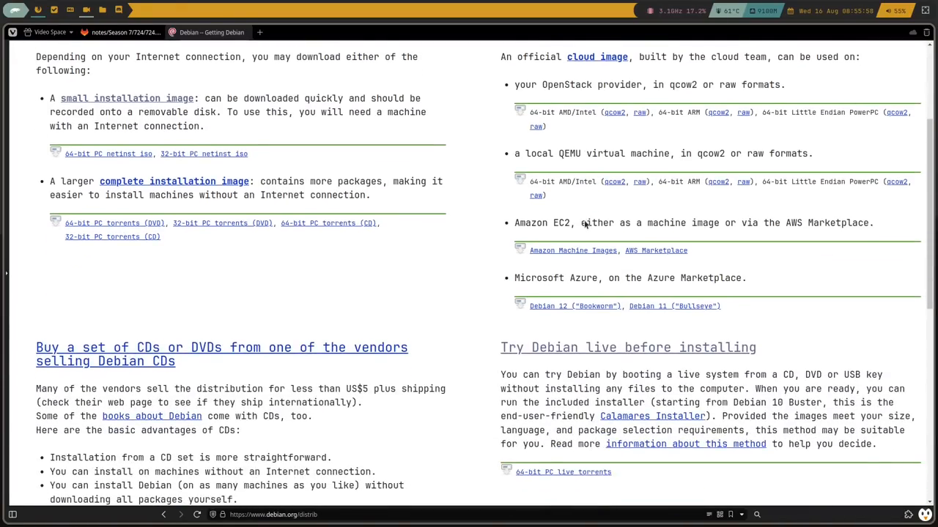
Scroll through the Live install images page describing flavours, architecture, installer, size and languages
scroll(down, 3)
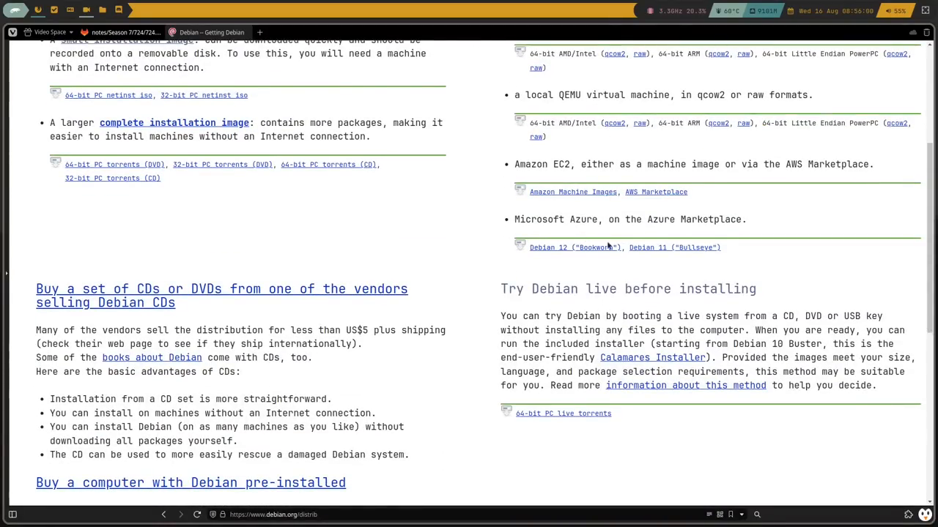
scroll(up, 3)
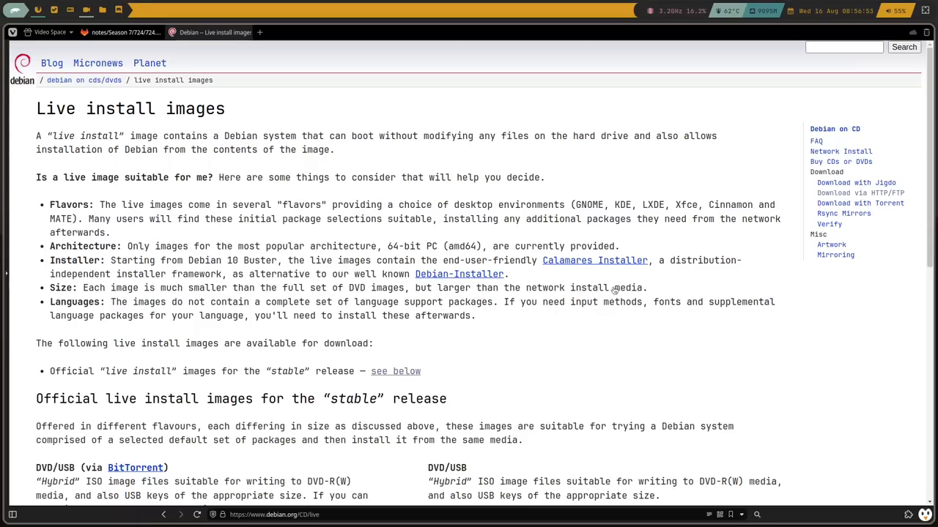
scroll(down, 3)
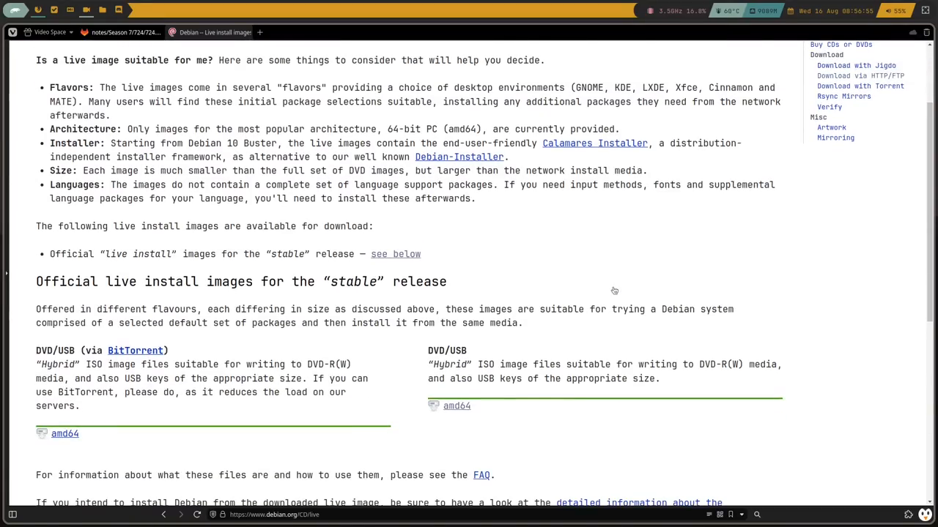
scroll(down, 3)
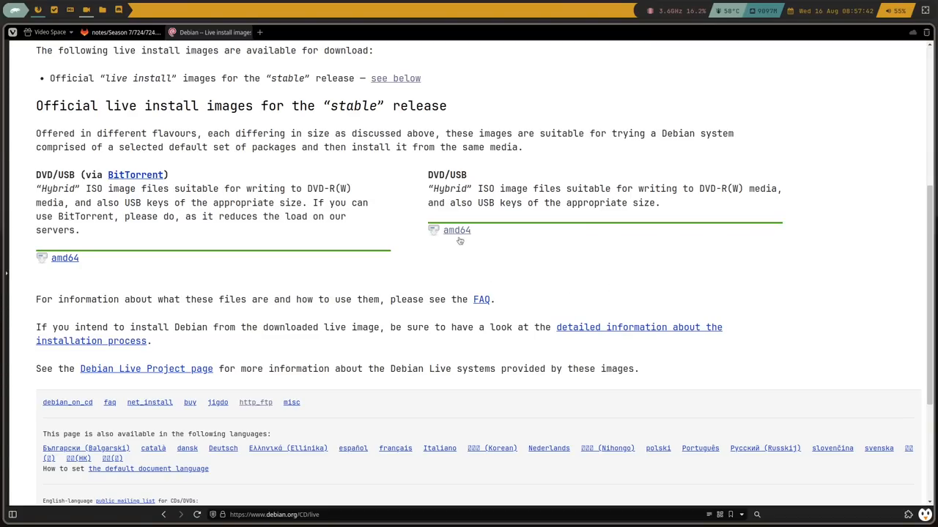
click(456, 230)
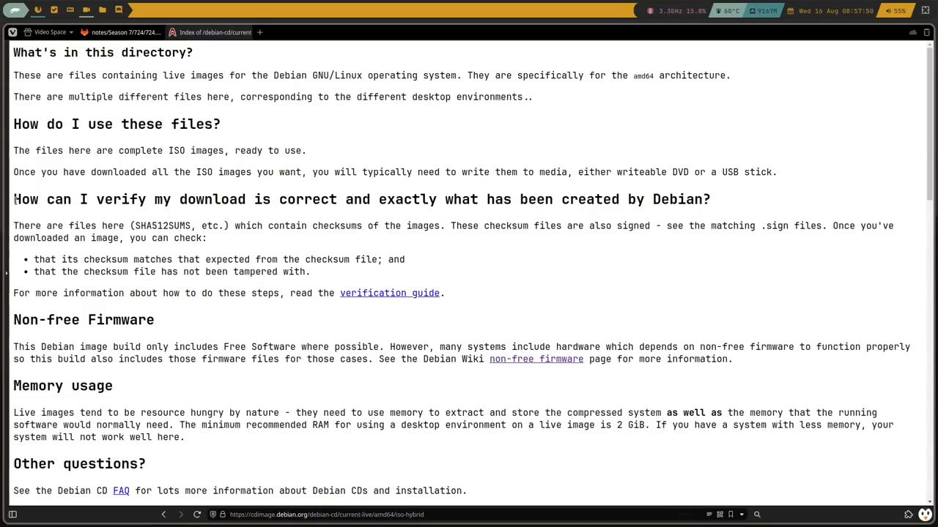
mouse_move(112, 216)
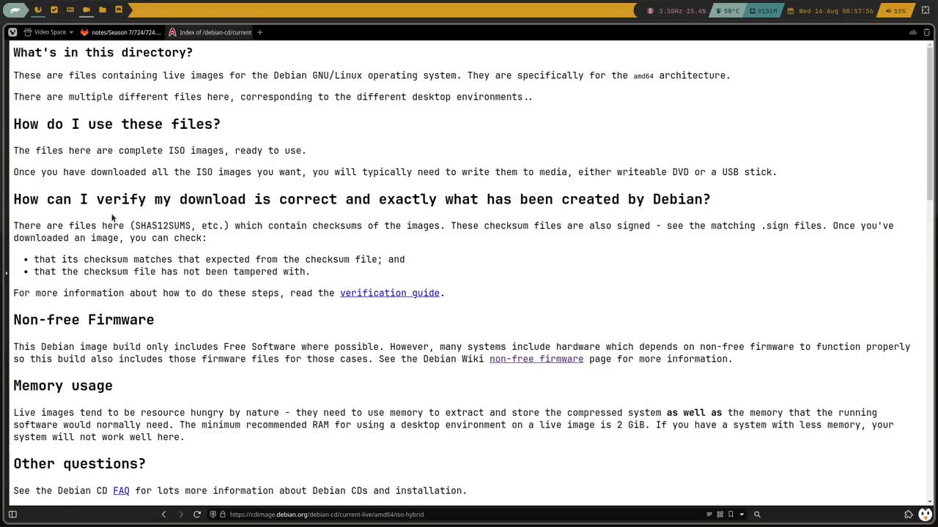
Scroll the cdimage iso-hybrid index to reveal SHA256SUMS, SHA512SUMS and the cinnamon and gnome live ISOs
scroll(down, 3)
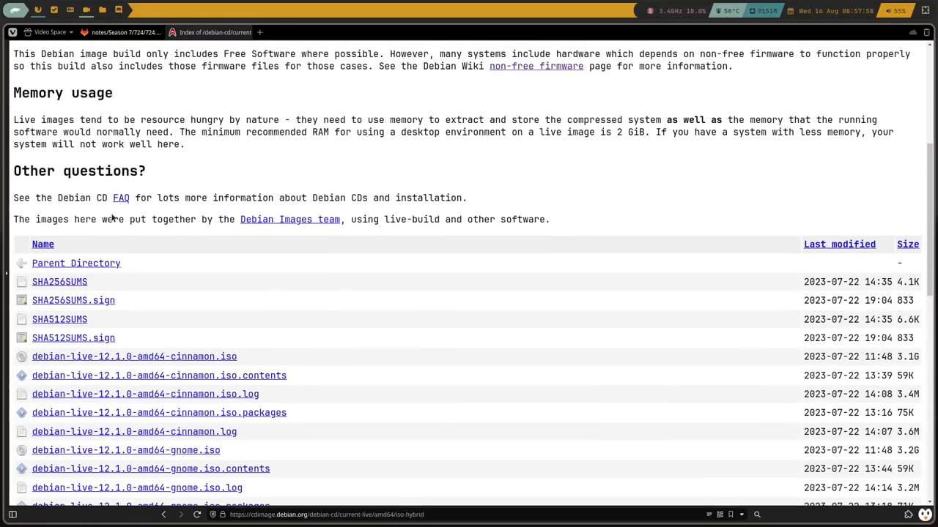
scroll(down, 3)
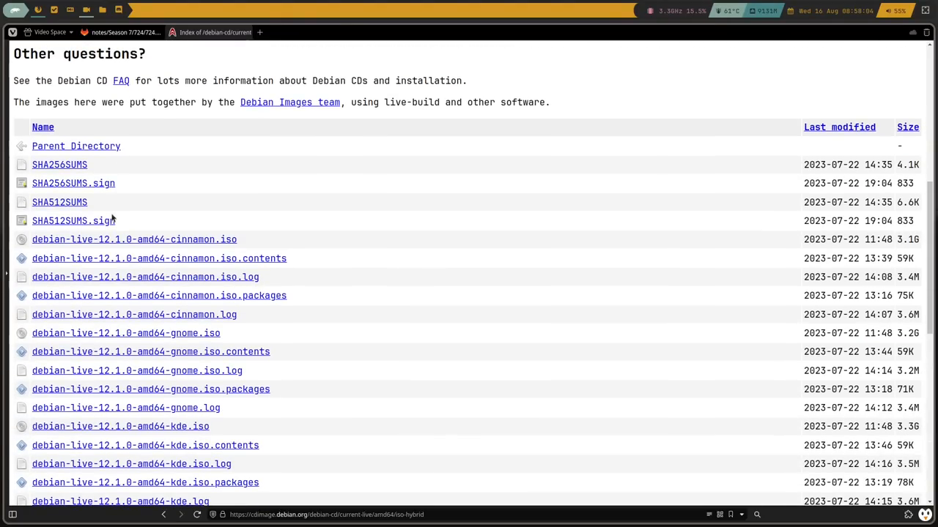
mouse_move(348, 290)
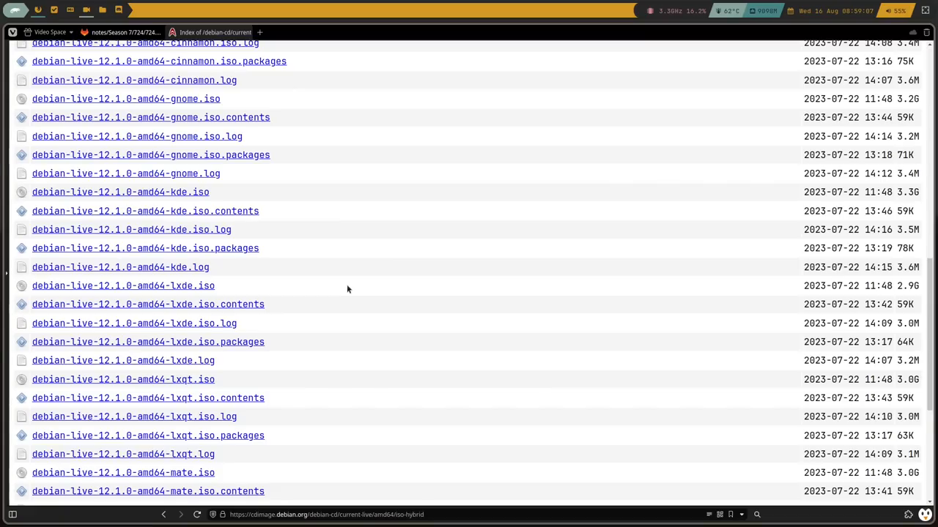
scroll(up, 3)
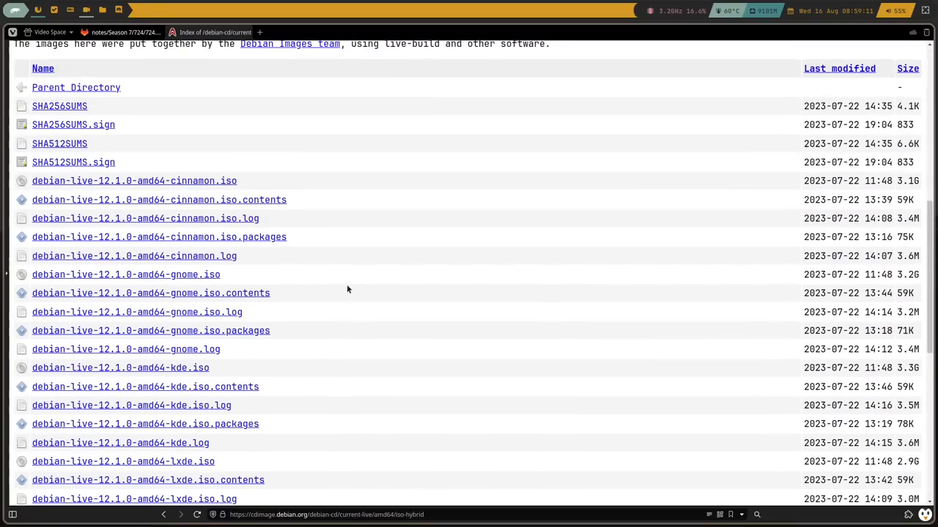
scroll(up, 3)
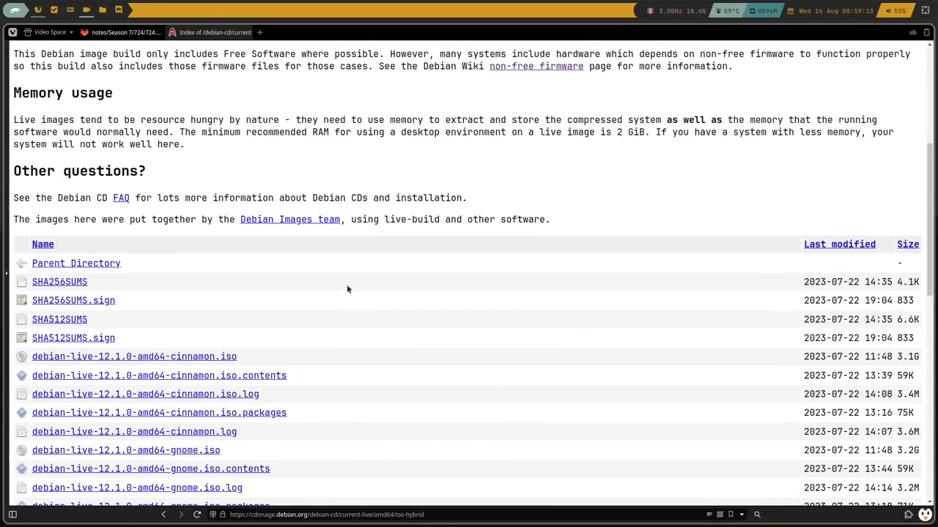